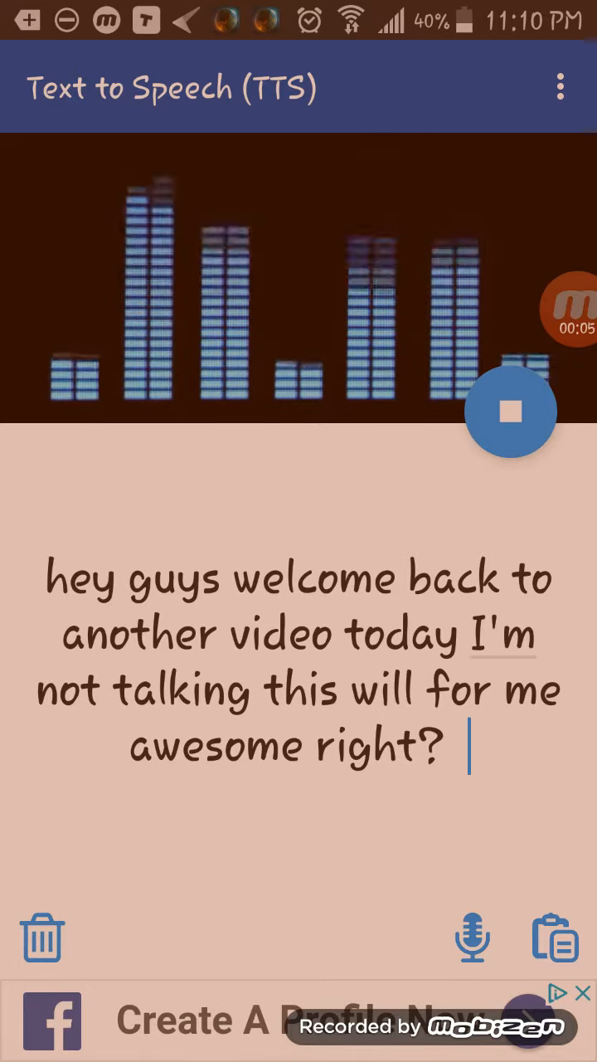
- Have the welcome message read aloud before writing the reaction-video question
left_click(511, 411)
type("I meant do you want another  reaction video to my old vids")
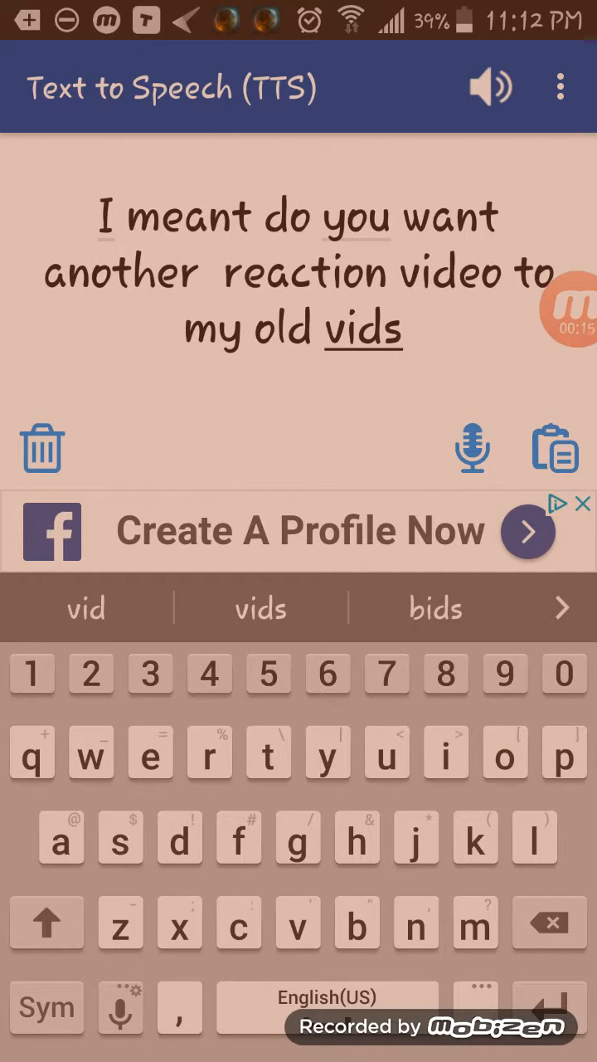
- Replace the text with the question about whether Belly bean is my cat or my sister's
left_click(489, 86)
type("Belly bean is the name of my cat or my sister's cat? Witch ones the right one?")
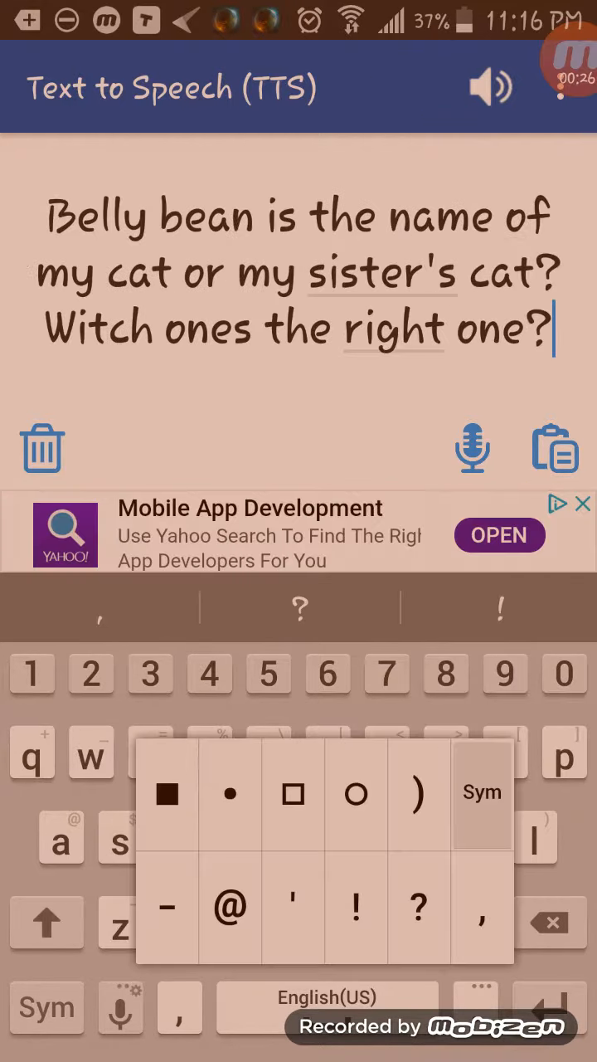
- Enter 'the right one is mine', have it spoken, and reveal the speed, pitch, volume and language settings
left_click(489, 86)
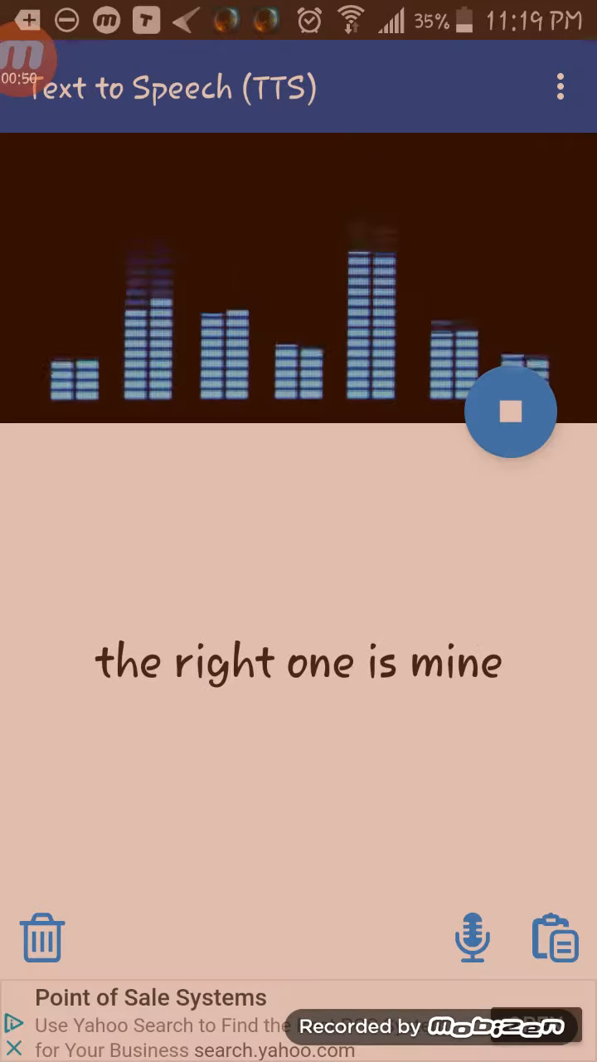
left_click(511, 411)
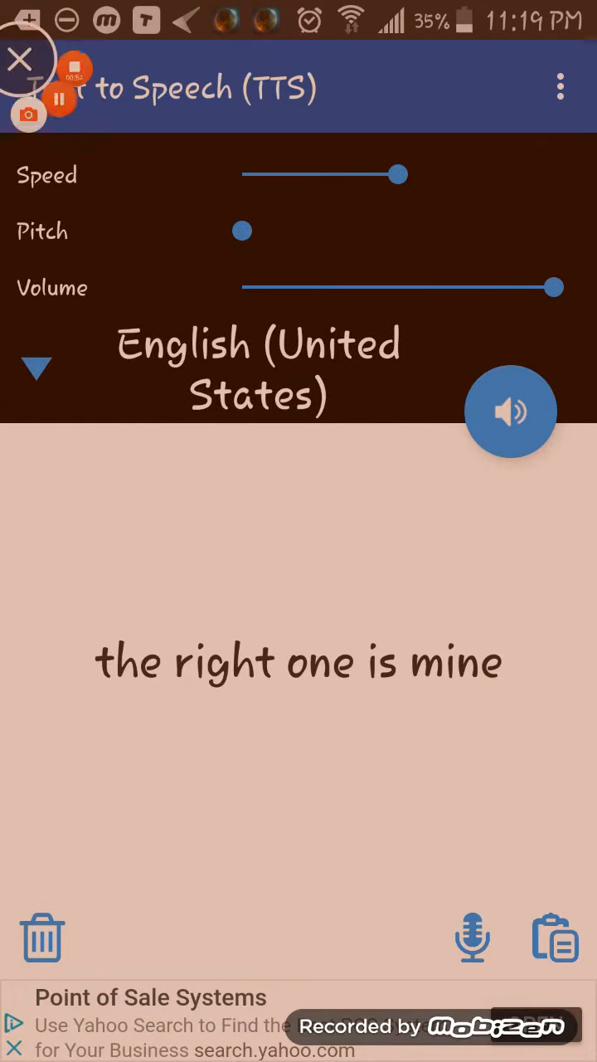